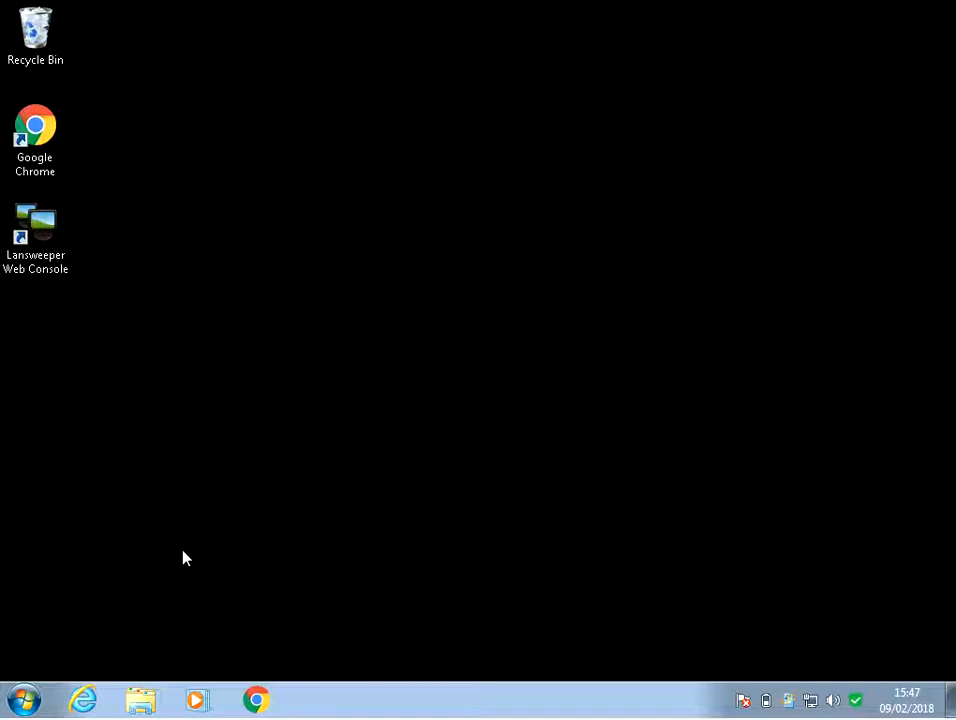
mouse_move(238, 520)
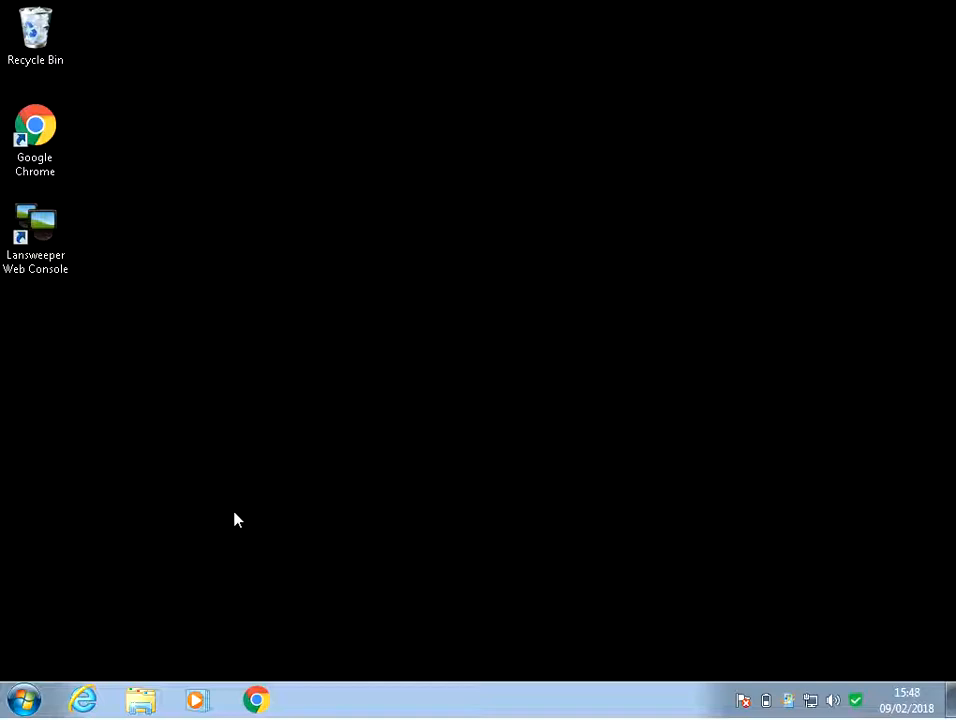
mouse_move(220, 540)
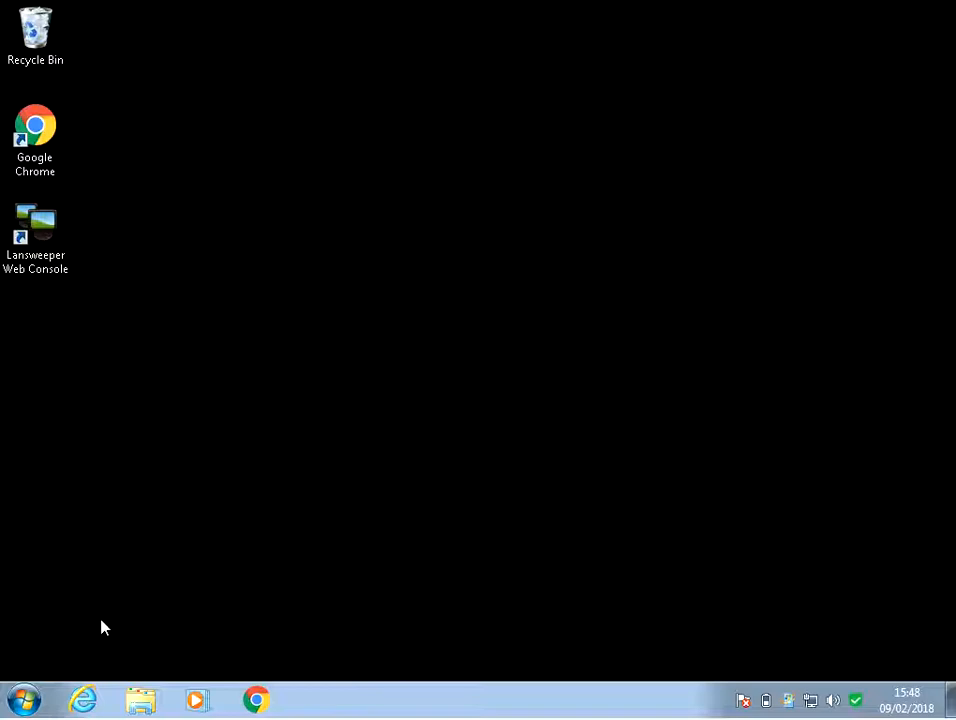
mouse_move(22, 700)
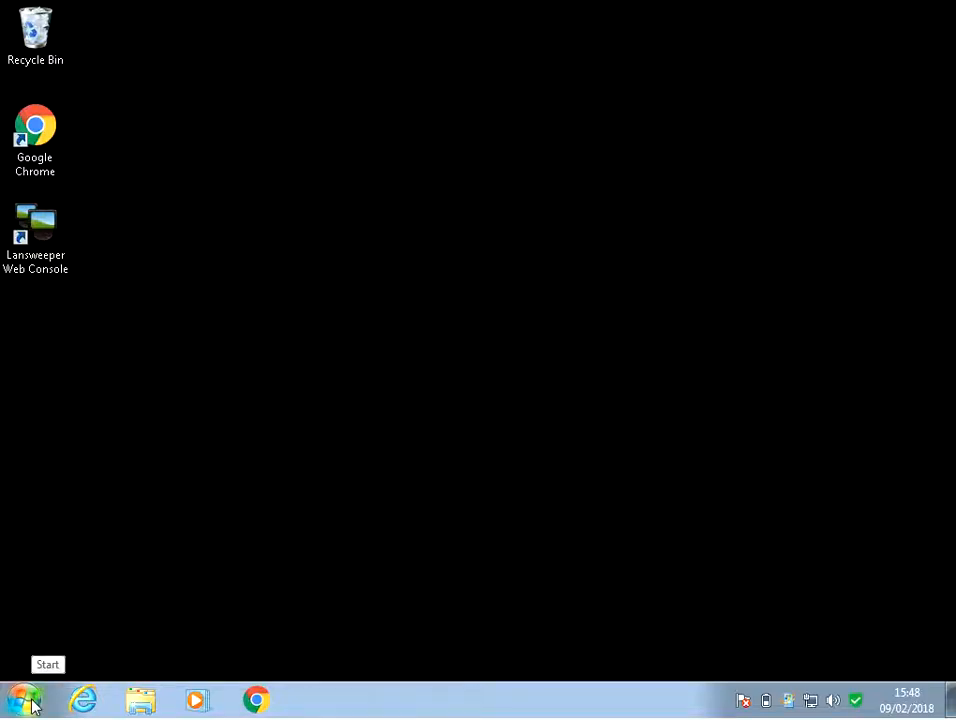
- Search the Start menu for 'mouse' to list the Mouse Control Panel result
click(24, 700)
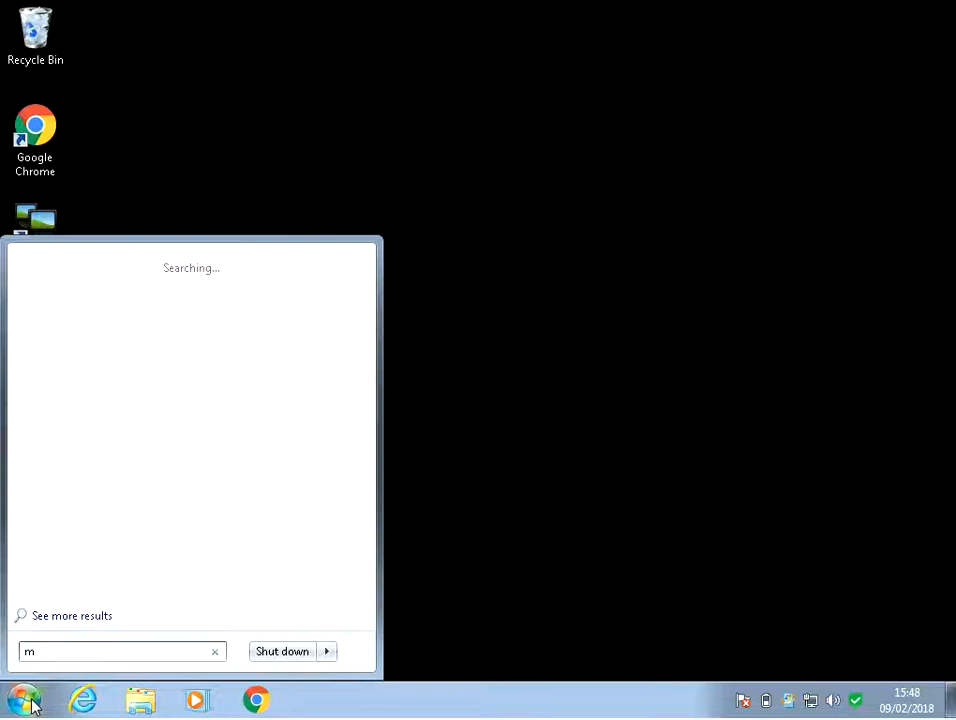
text(ouse)
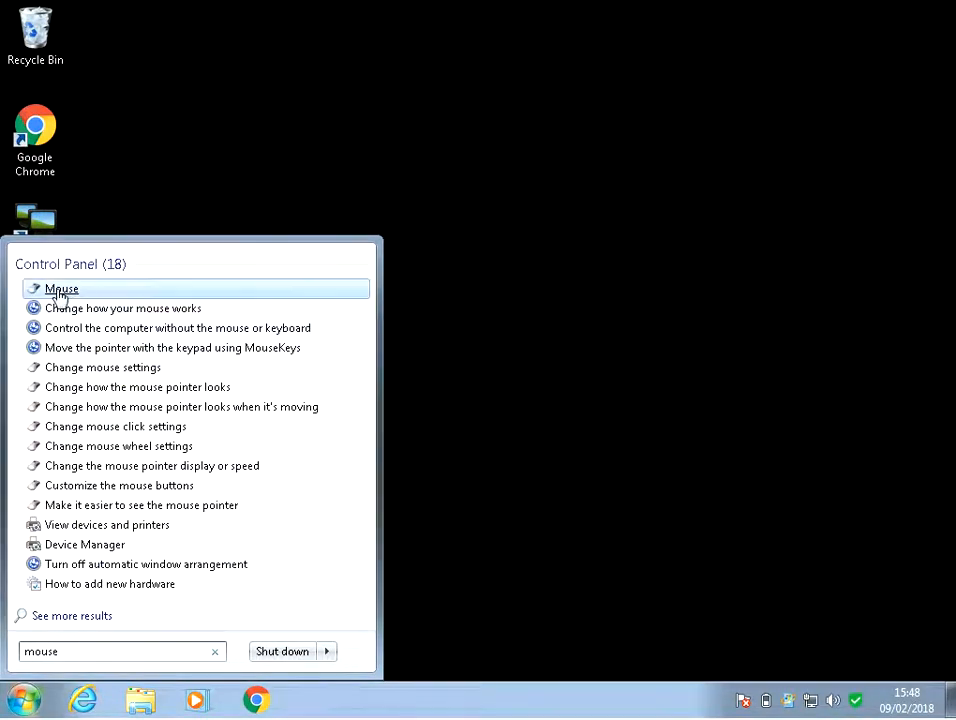
mouse_move(84, 288)
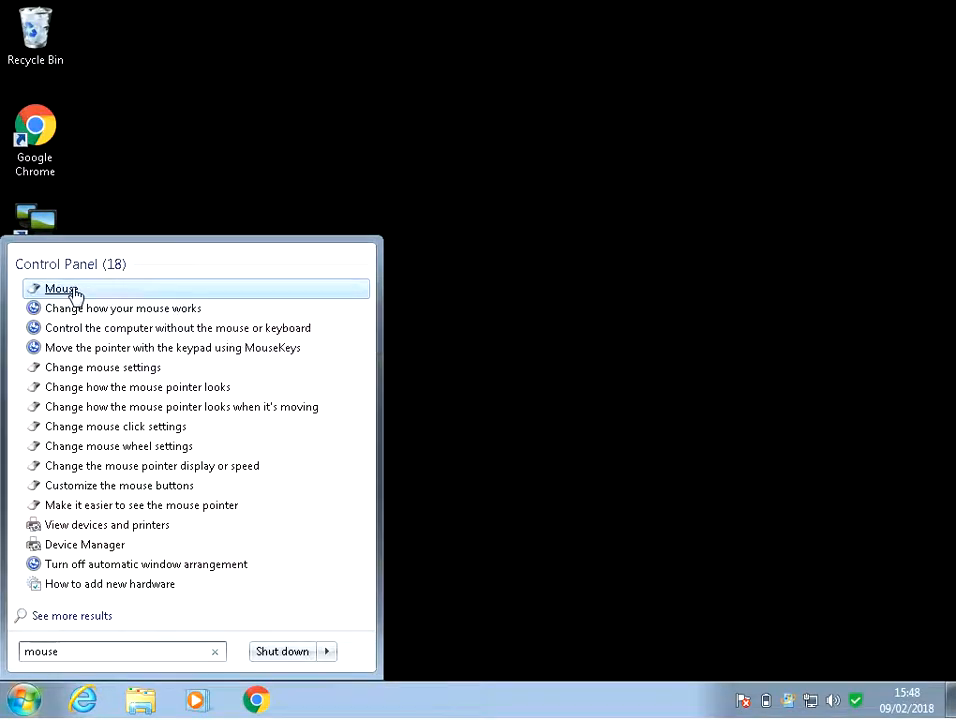
- In Mouse Properties Pointer Options, untick 'Enhance pointer precision' and apply the change
click(62, 288)
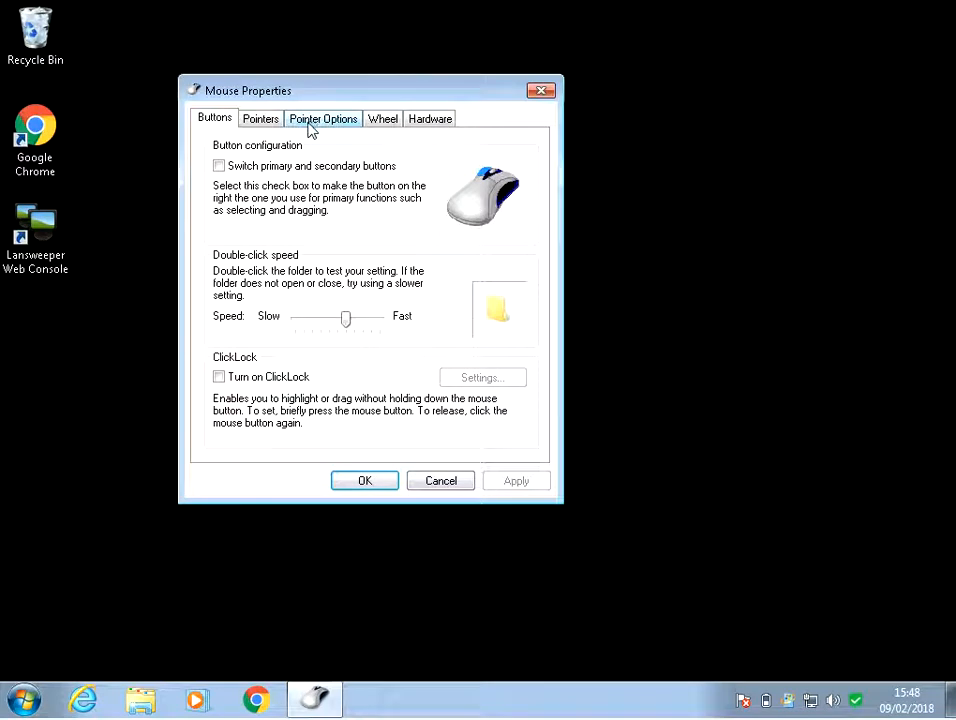
click(324, 118)
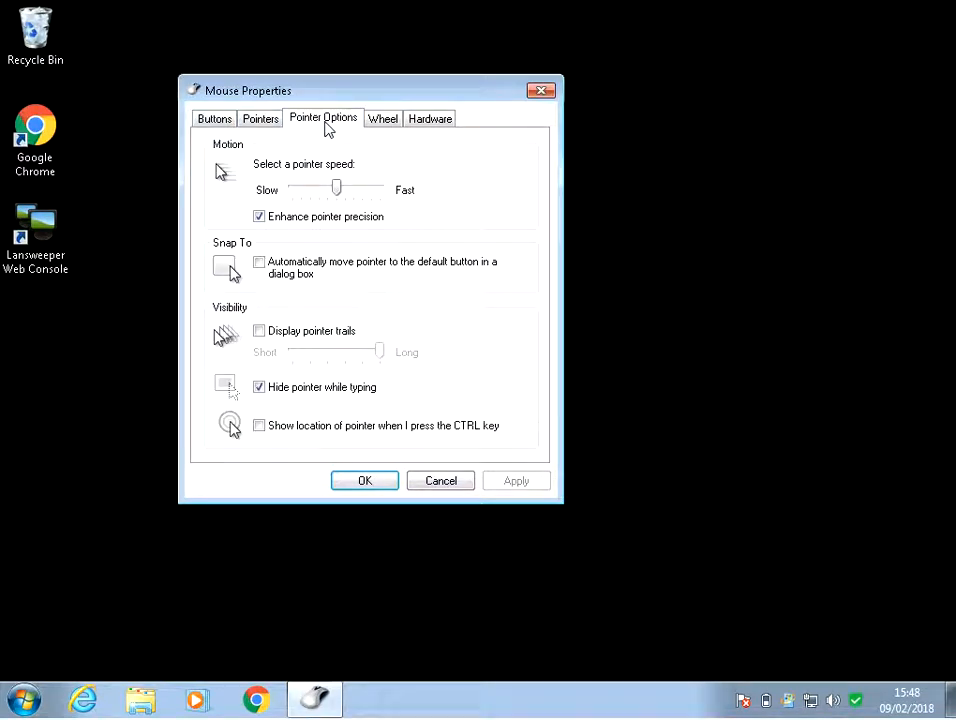
click(260, 216)
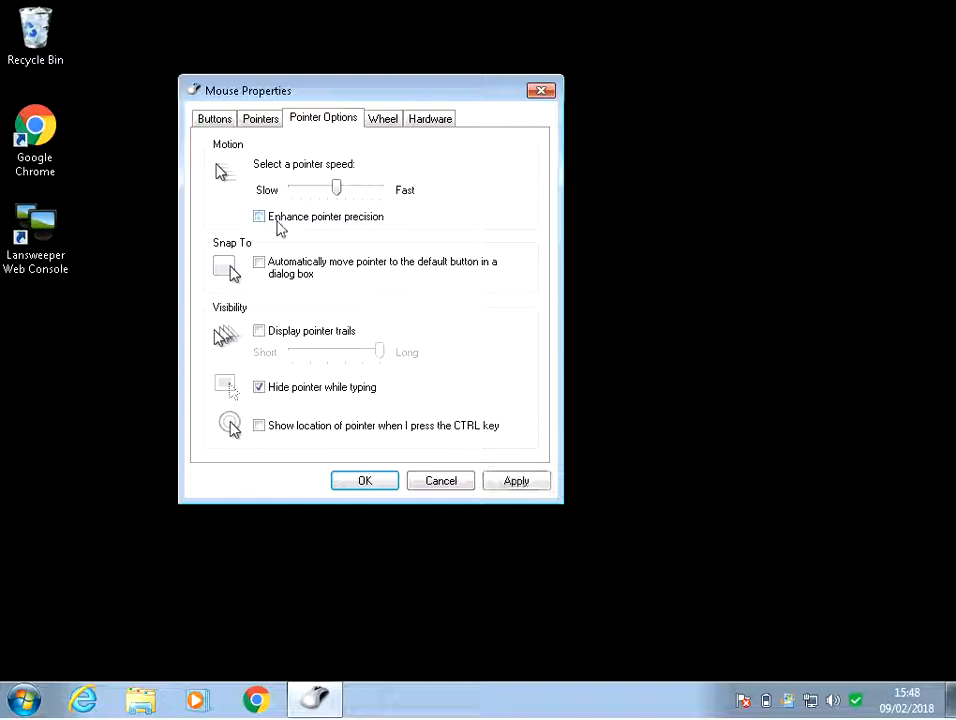
click(260, 216)
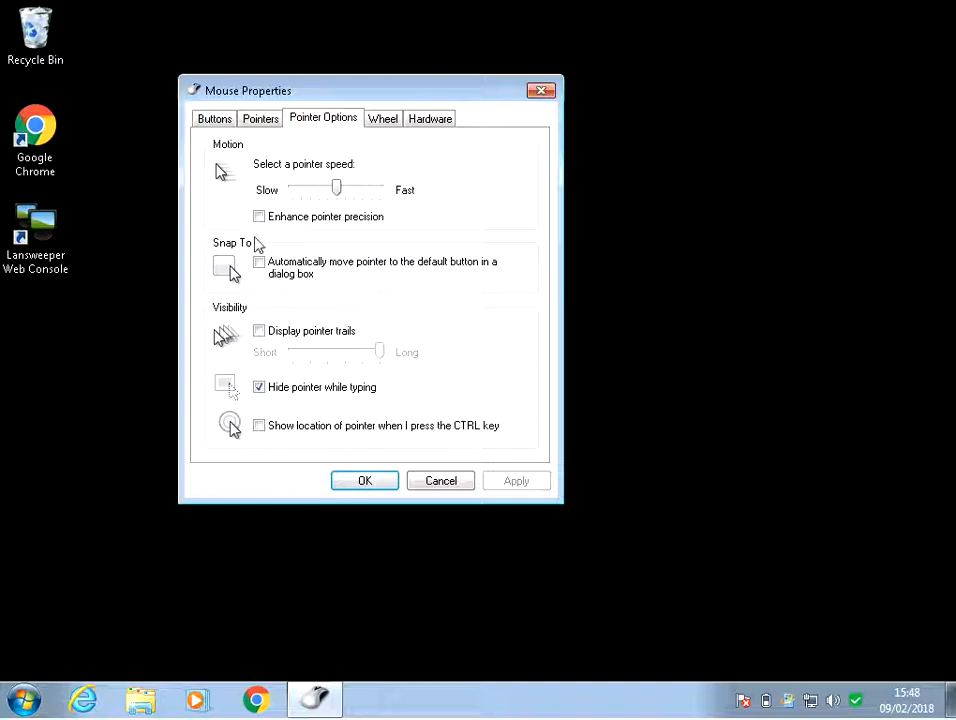
mouse_move(528, 154)
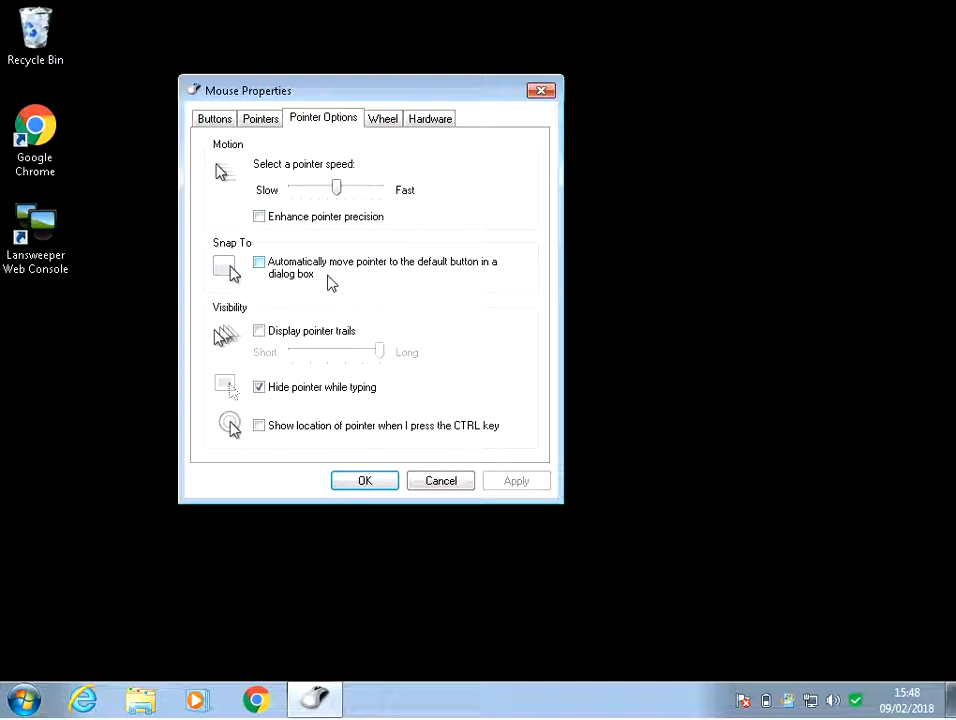
mouse_move(532, 288)
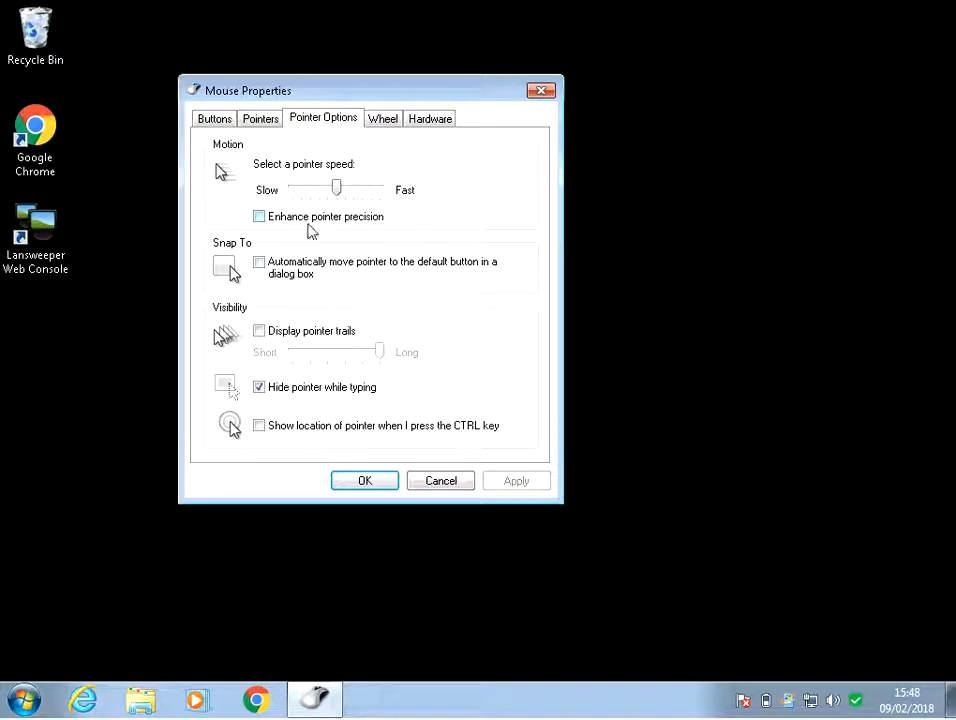
- Untick 'Enhance pointer precision' again with pointer speed at its fastest setting
click(260, 216)
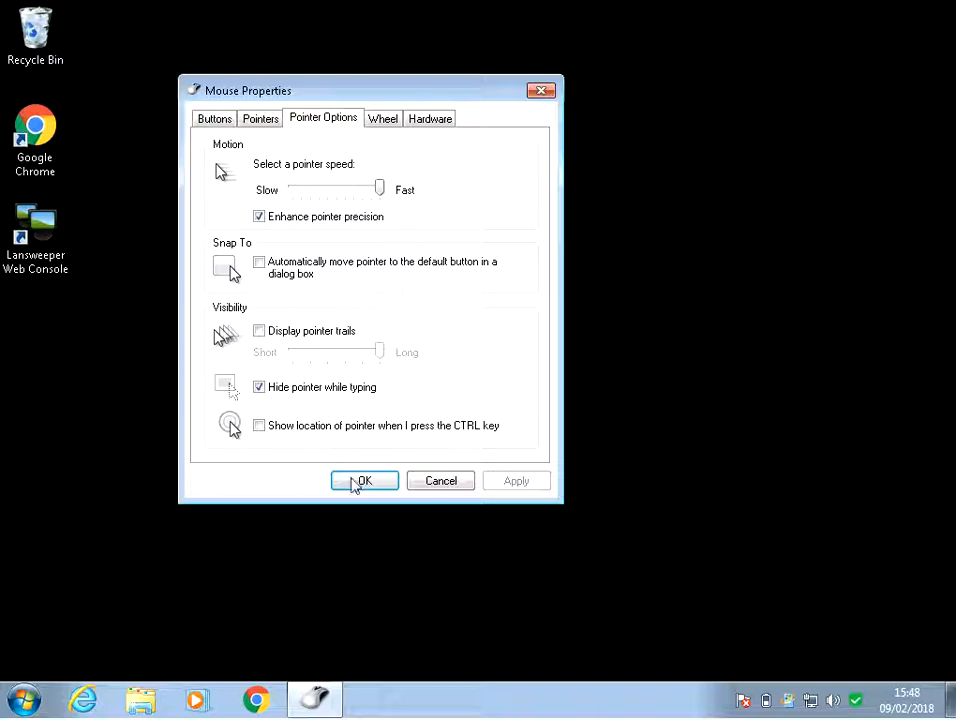
mouse_move(416, 206)
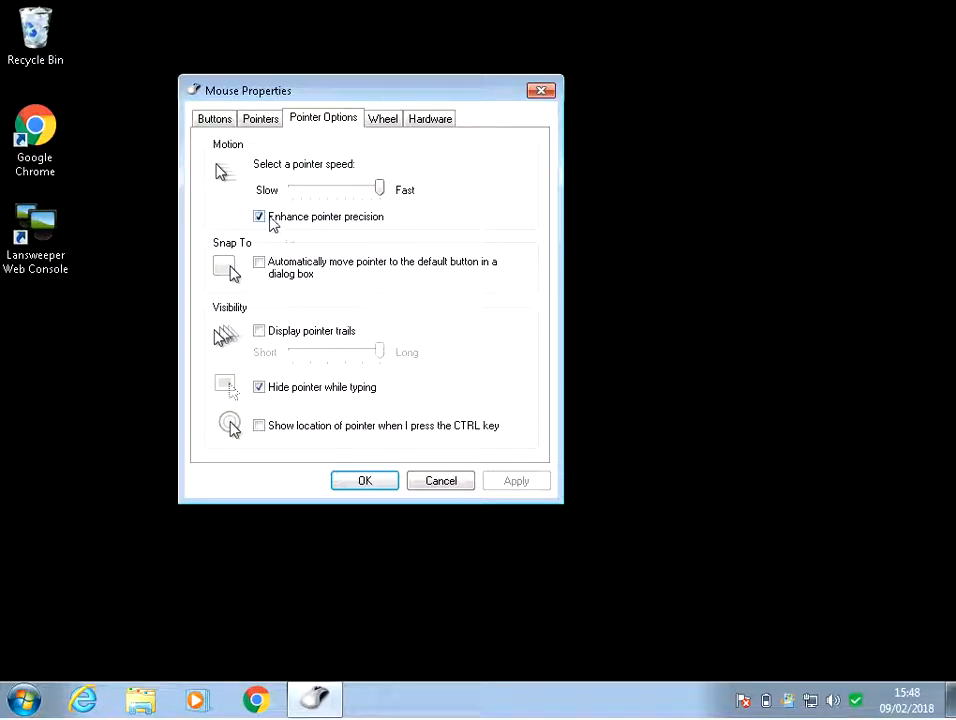
click(260, 216)
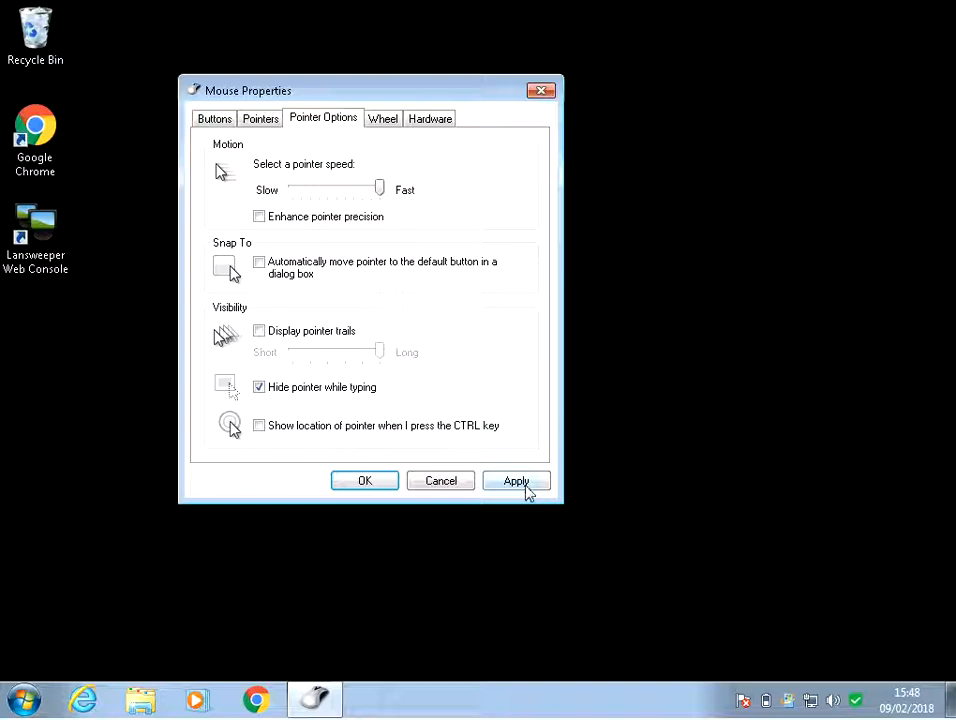